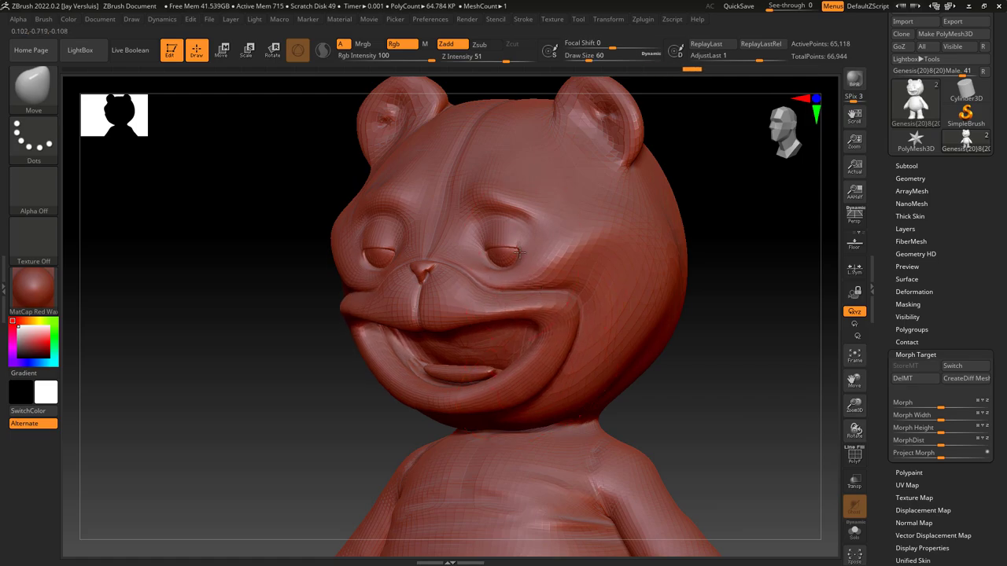
# - Orbit the bear head to its side and reshape the cheek
pyautogui.moveTo(519, 252); pyautogui.dragTo(739, 376)
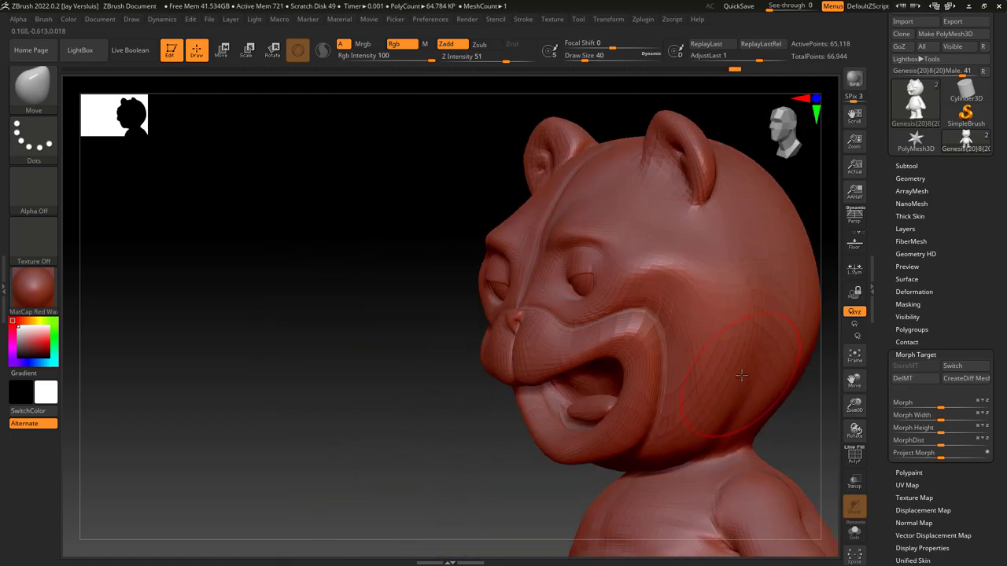
pyautogui.moveTo(740, 374); pyautogui.dragTo(437, 417)
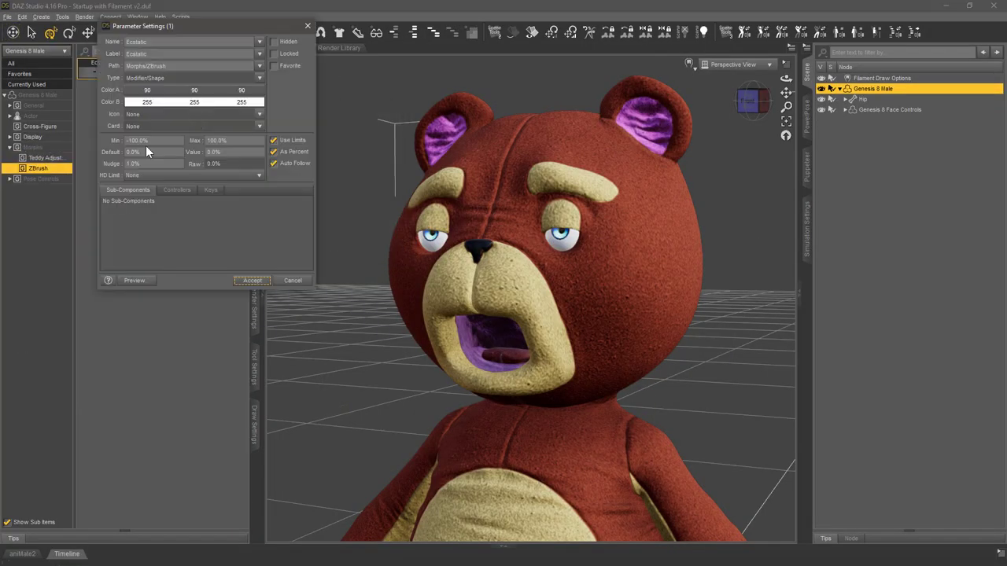
# - Accept the Ecstatic morph's parameter settings
pyautogui.click(252, 280)
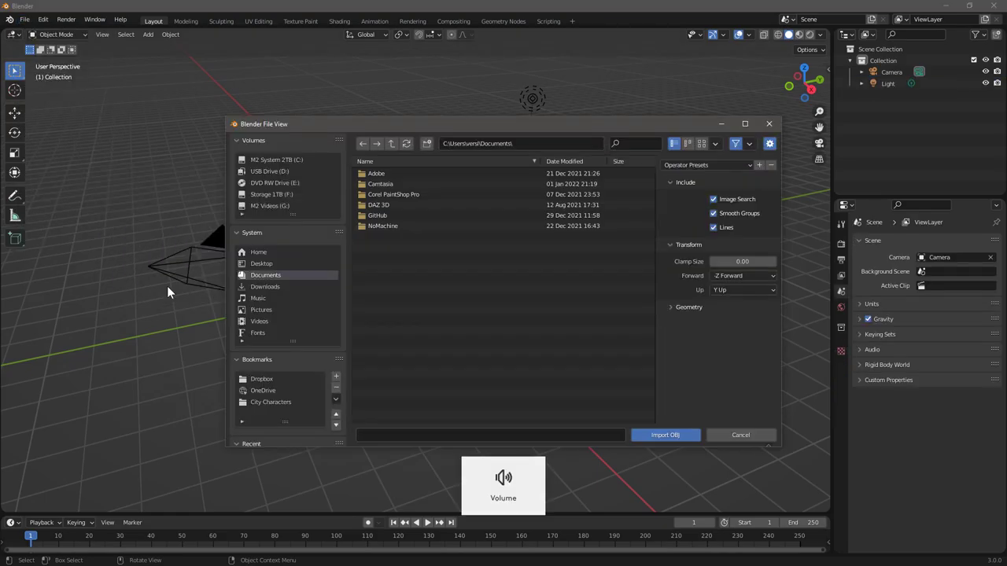
# - Import the Bear Happy OBJ file and toggle into Edit Mode
pyautogui.click(665, 435)
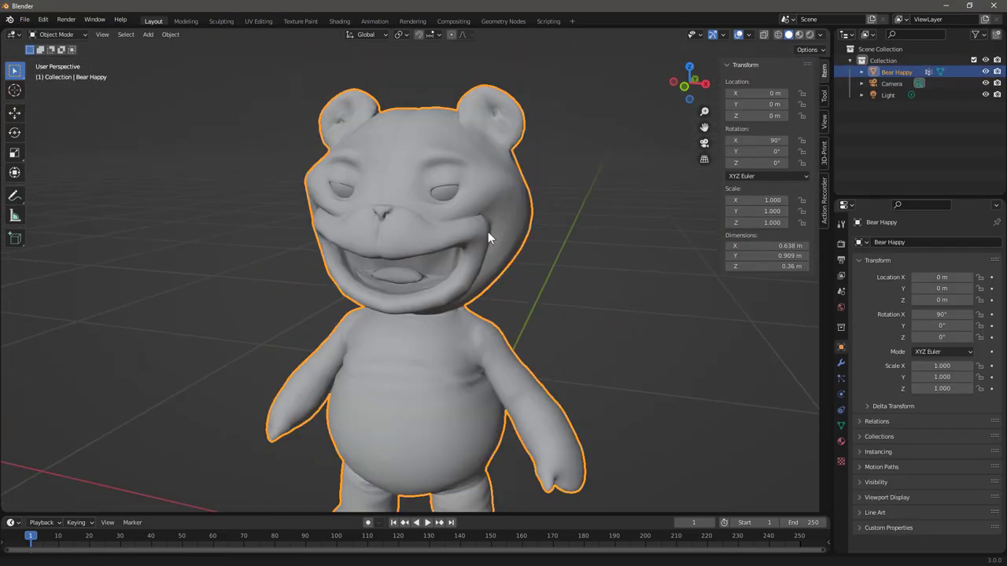
pyautogui.press('Tab')
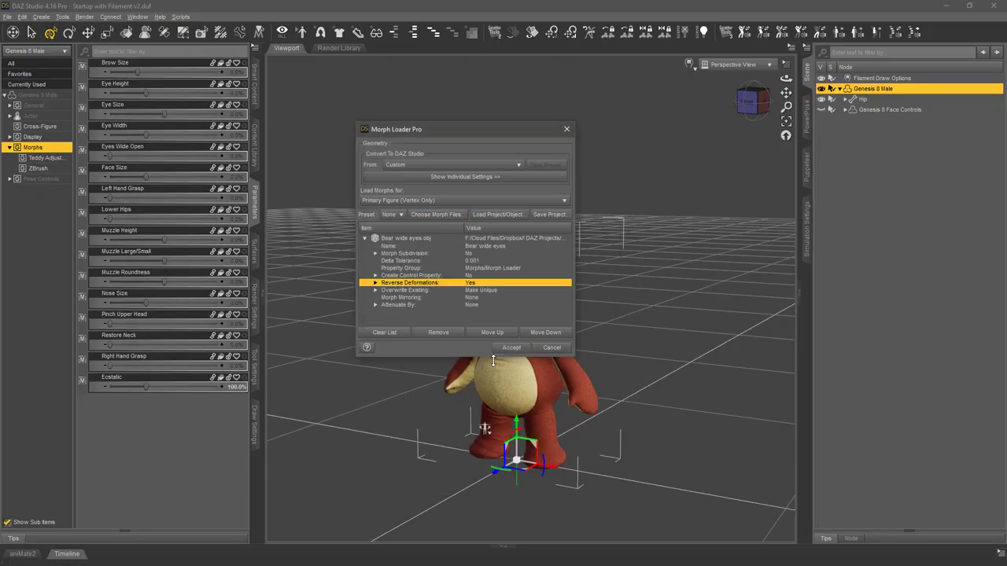
# - Accept Morph Loader Pro to load Bear wide eyes.obj with reverse deformations
pyautogui.click(511, 348)
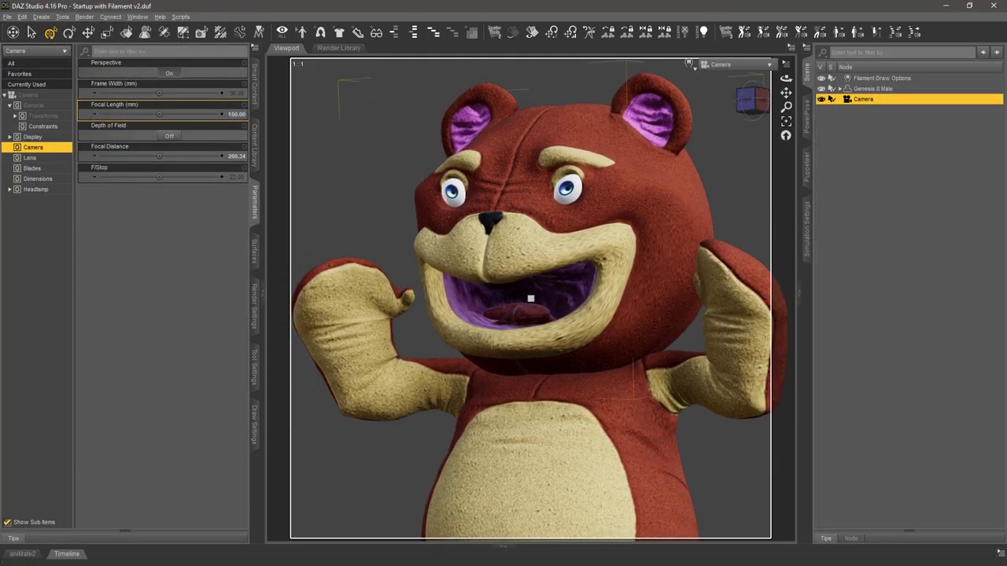
# - Adjust the 150 mm camera, spotlight and 1200 × 1200 render settings
pyautogui.click(910, 521)
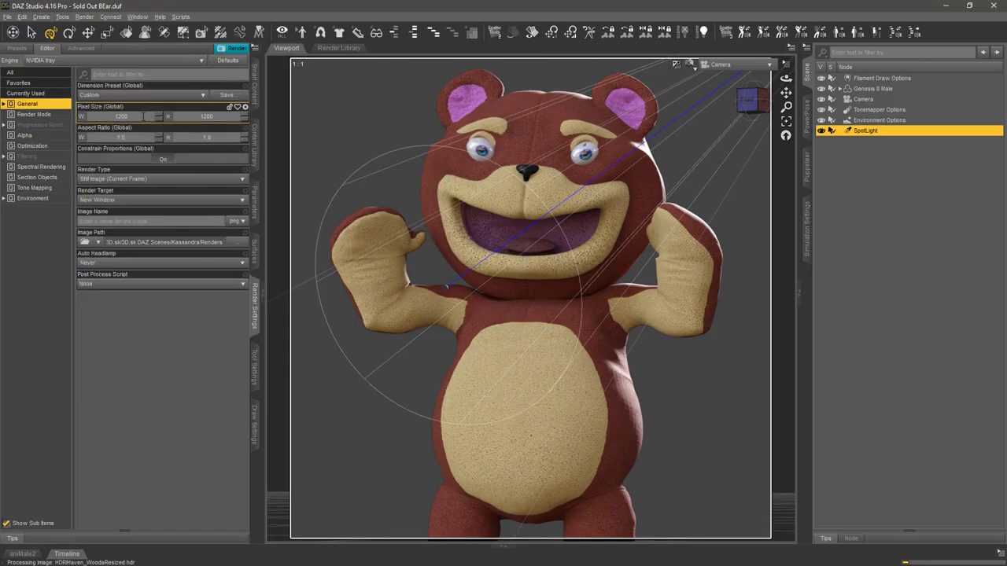
pyautogui.click(40, 124)
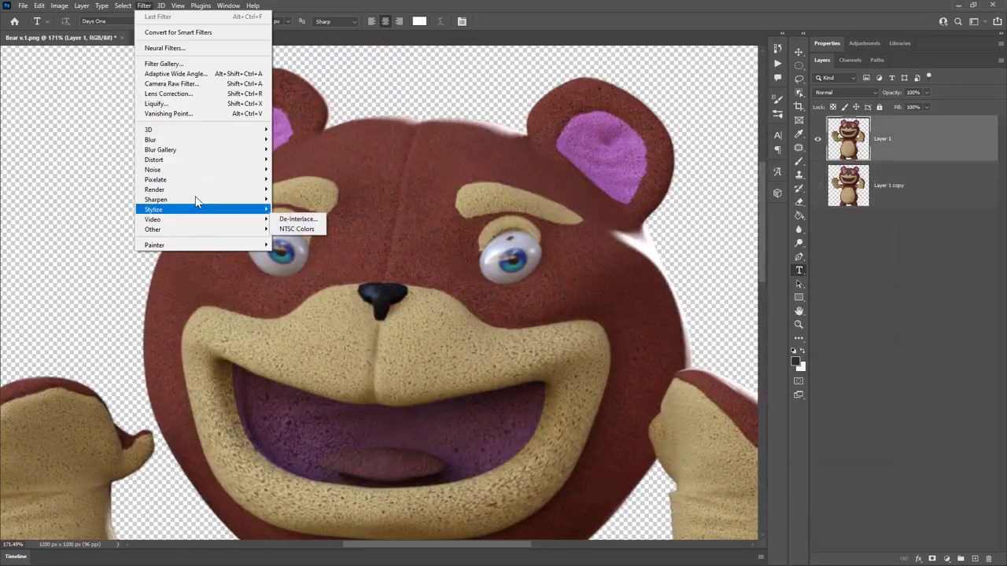
# - Liquify the Bear v.1 render, warping the eye outward and reshaping its top edge
pyautogui.click(156, 103)
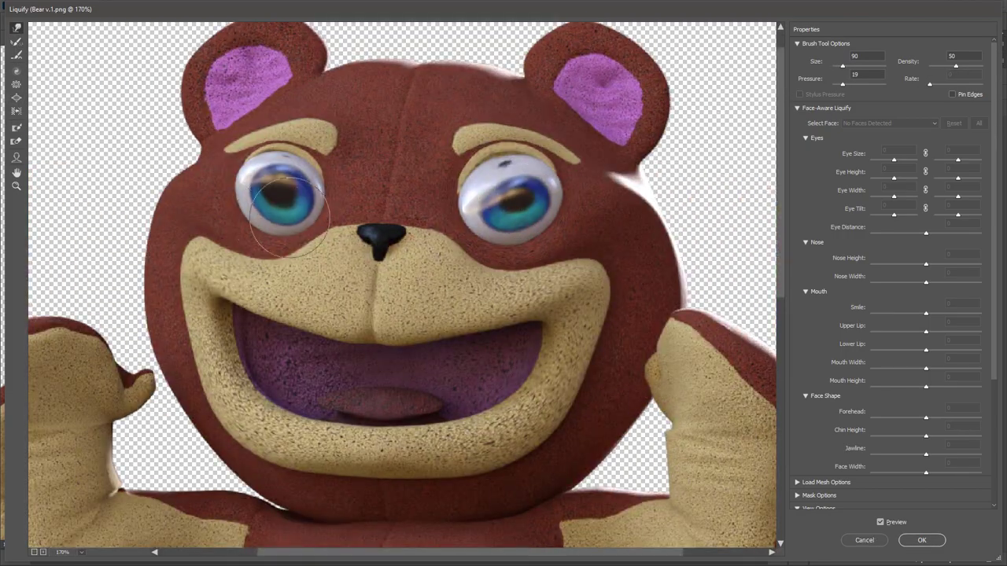
pyautogui.click(921, 540)
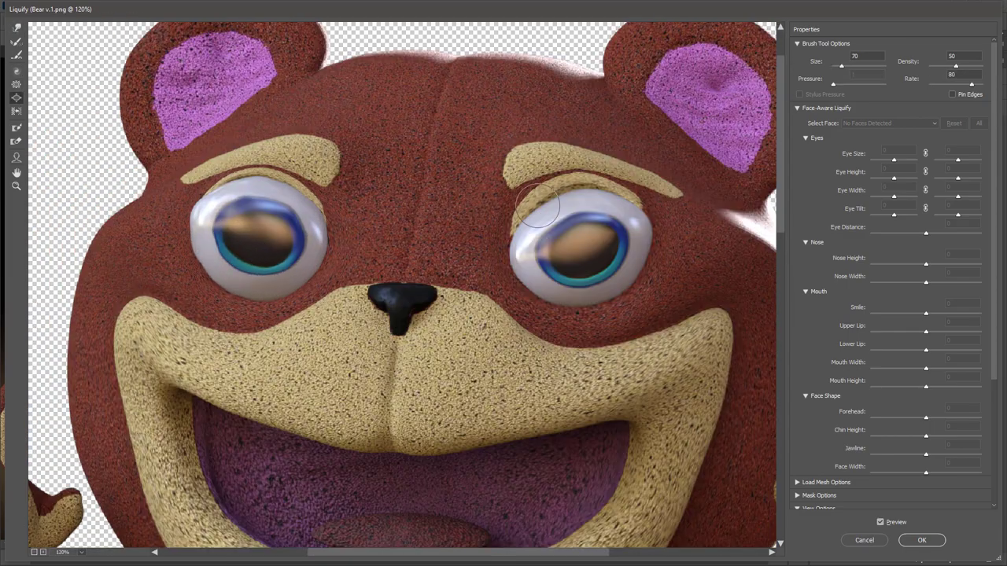
pyautogui.click(798, 108)
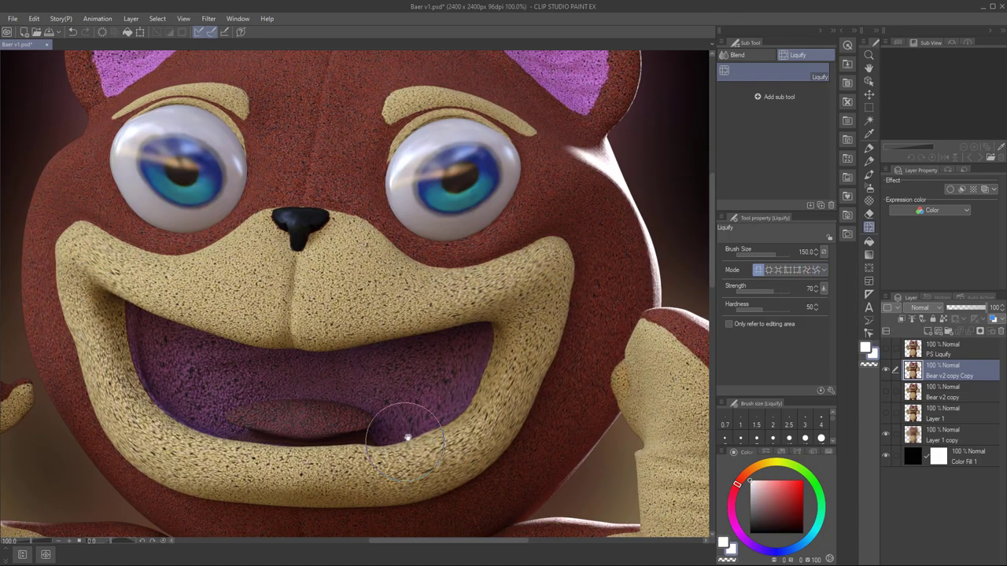
# - Warp the bear's lower lip on the copied layer
pyautogui.moveTo(406, 438); pyautogui.dragTo(144, 283)
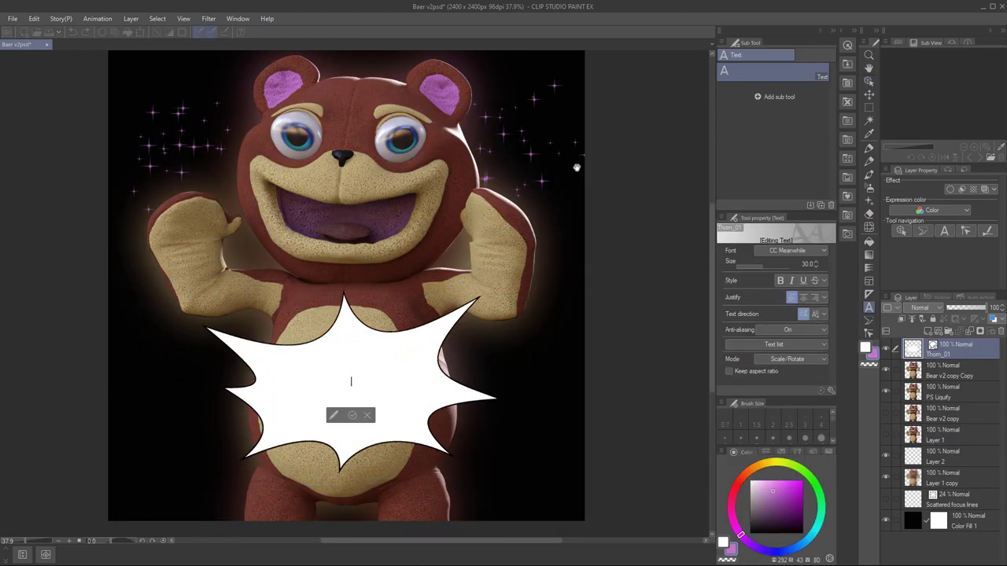
# - Enter 'NFP HAS SOLD OUT' in the speech burst and save a PSD duplicate
pyautogui.write('NFP HAS SOLD OUT')
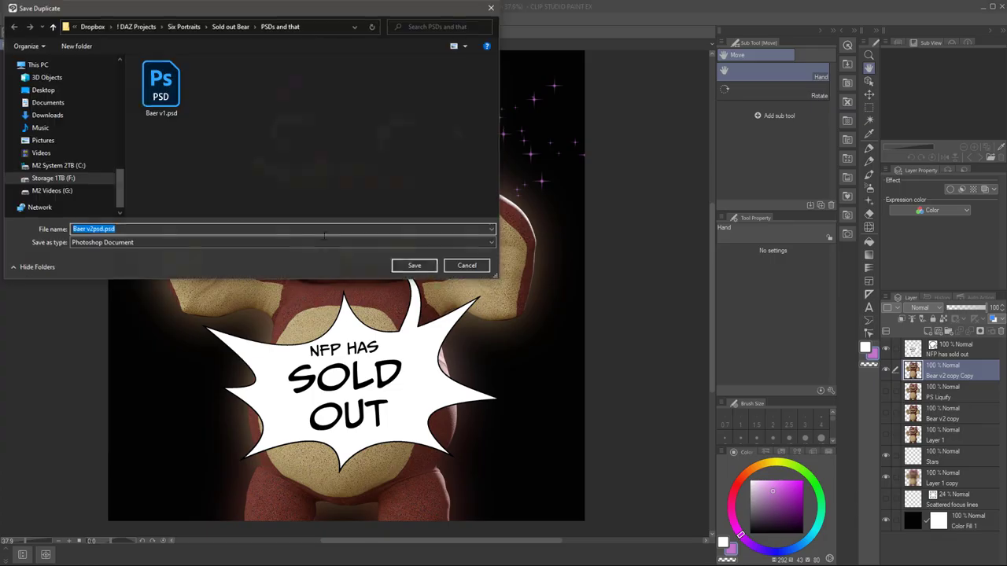
pyautogui.click(413, 266)
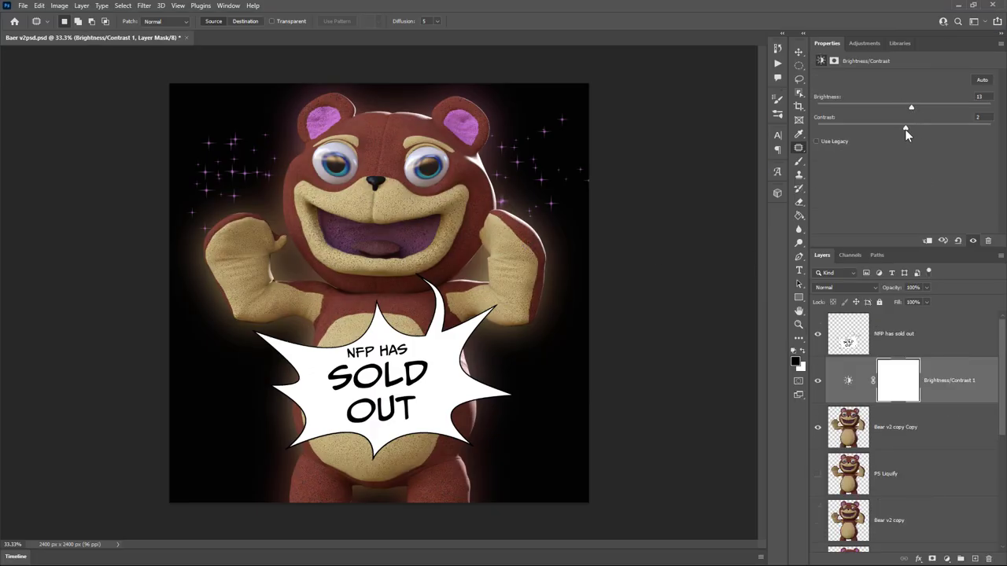